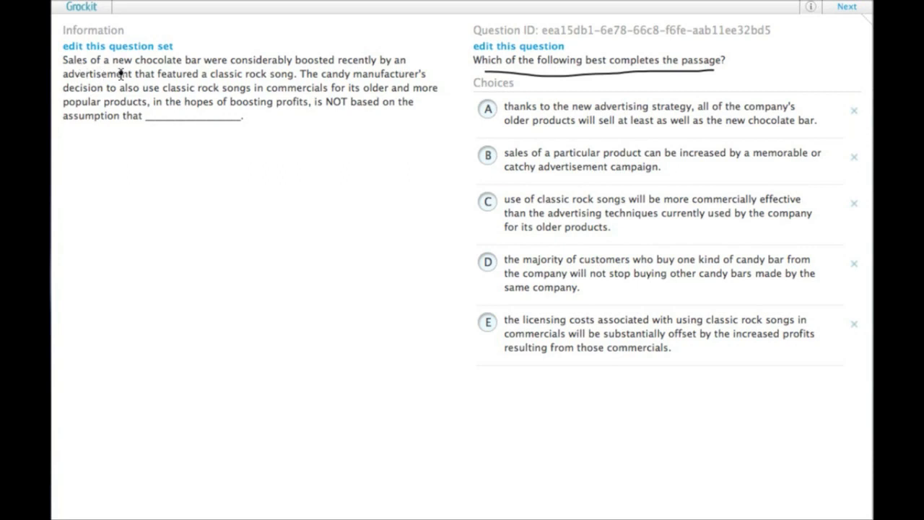
pyautogui.moveTo(71, 85)
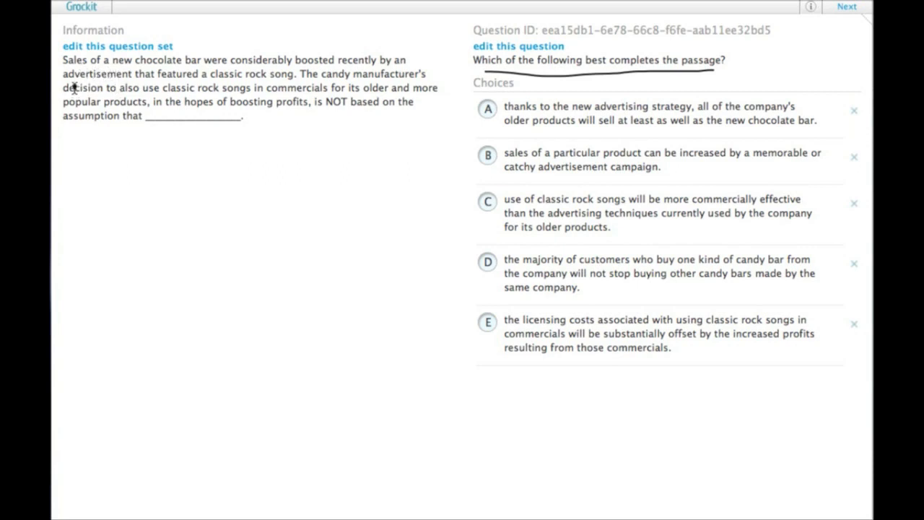
pyautogui.moveTo(256, 87)
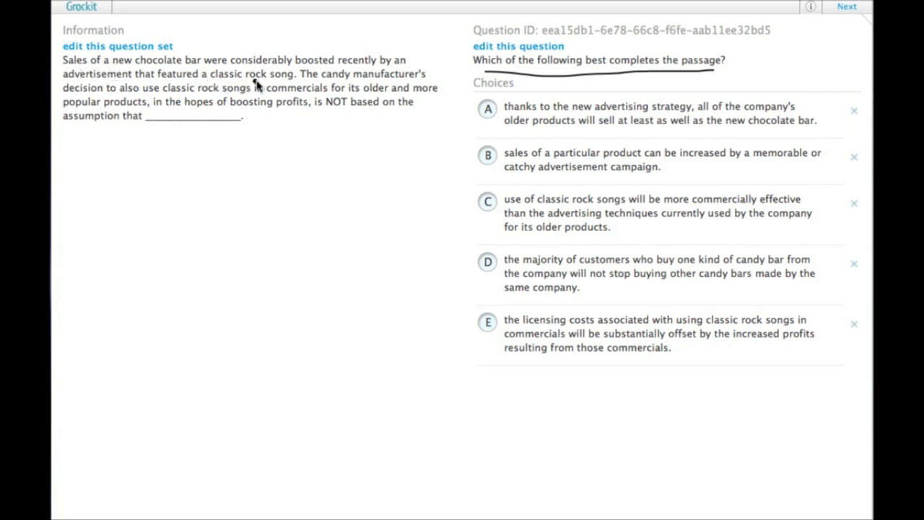
pyautogui.moveTo(95, 91)
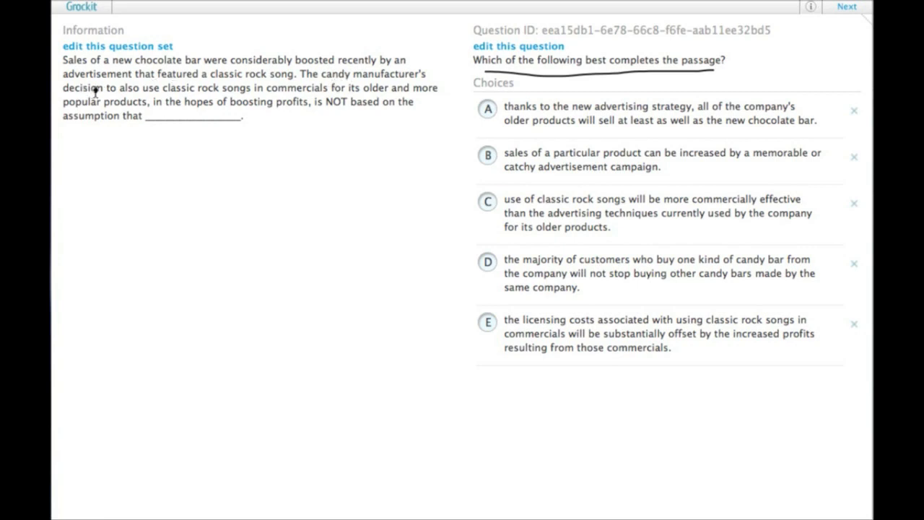
pyautogui.moveTo(236, 99)
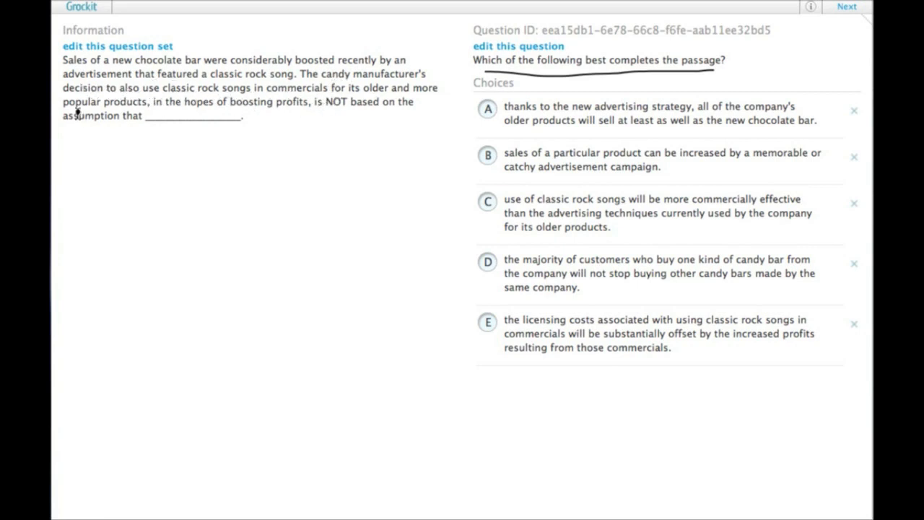
pyautogui.moveTo(205, 116)
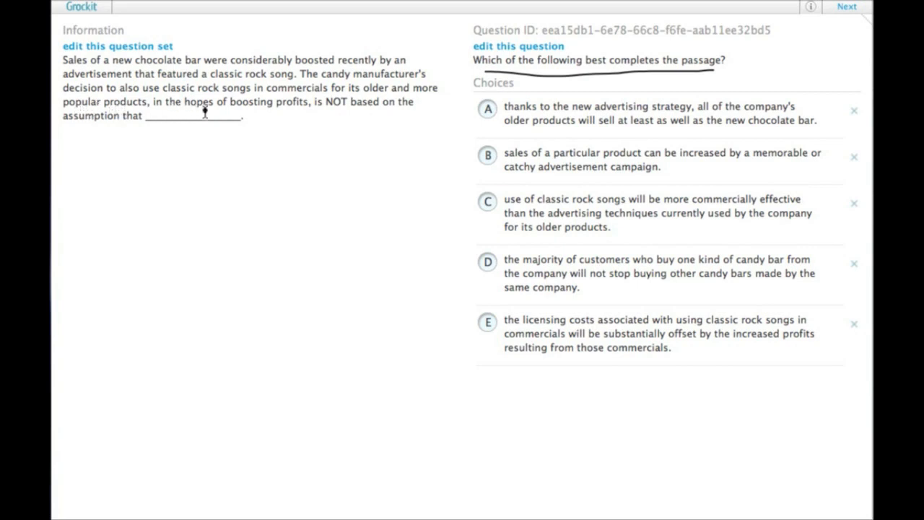
pyautogui.moveTo(467, 127)
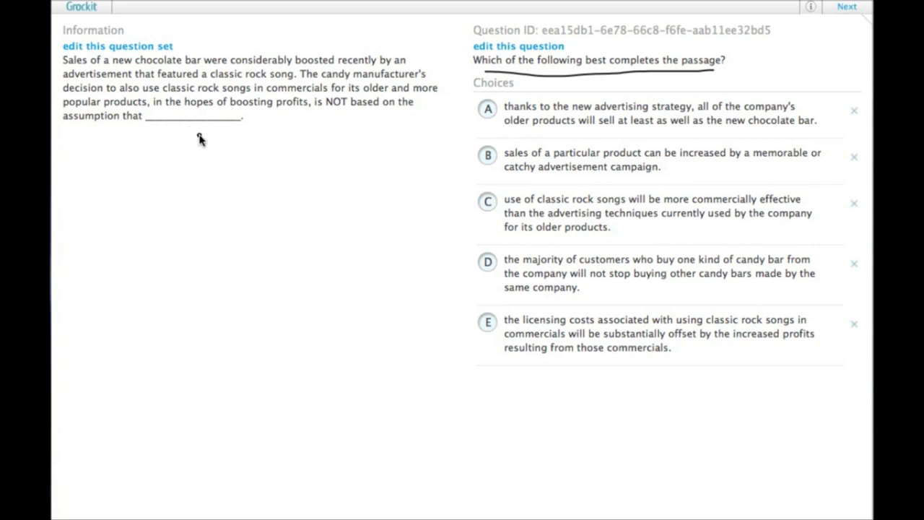
pyautogui.moveTo(234, 158)
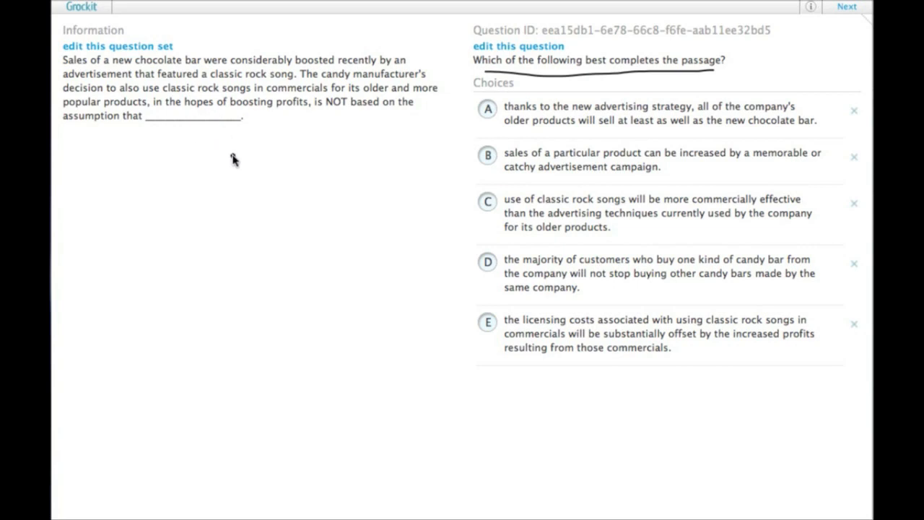
pyautogui.moveTo(263, 144)
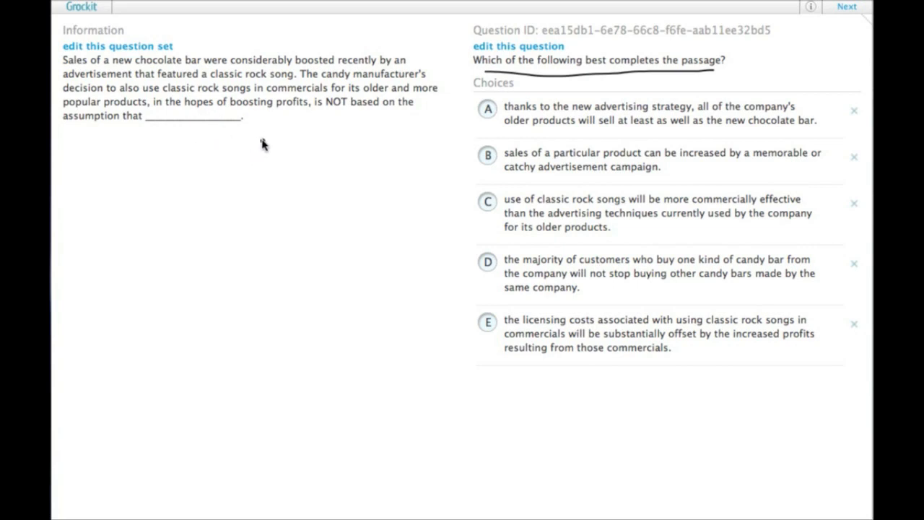
pyautogui.moveTo(288, 182)
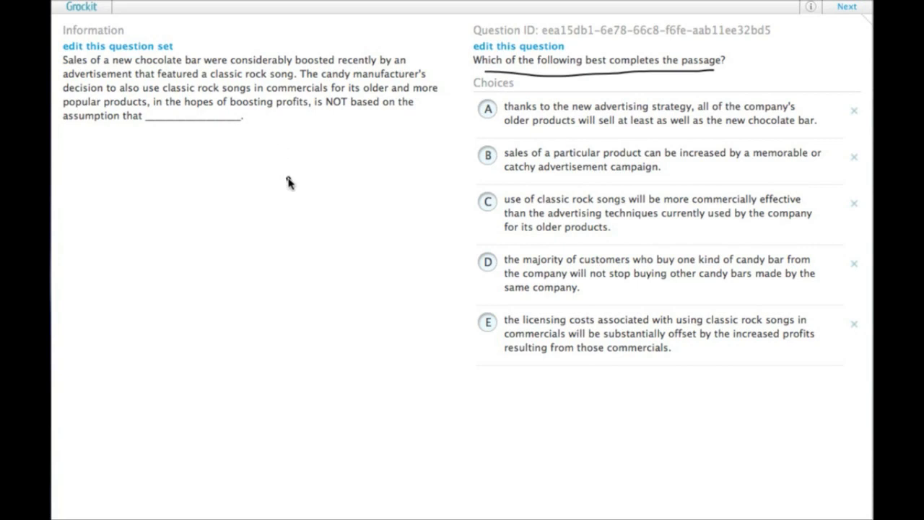
# - Circle choice A, the claim that older products will sell as well as the new chocolate bar
pyautogui.click(486, 108)
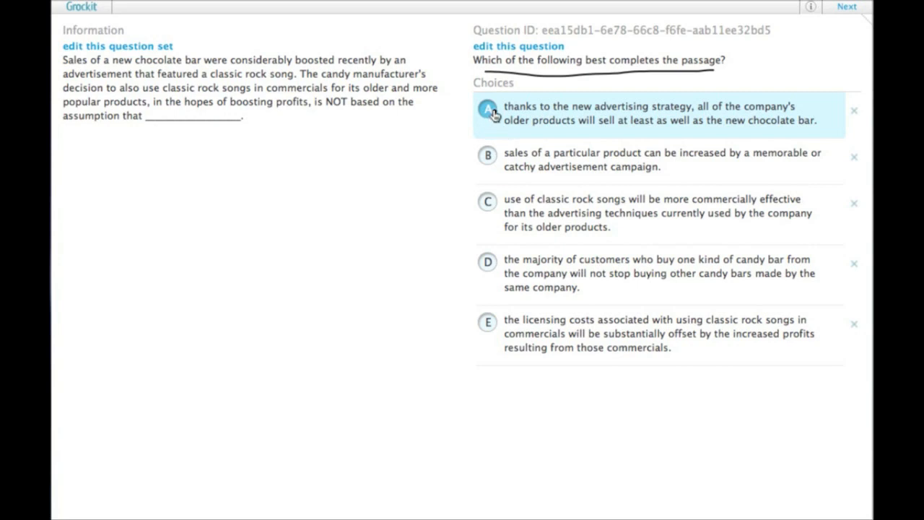
pyautogui.click(487, 108)
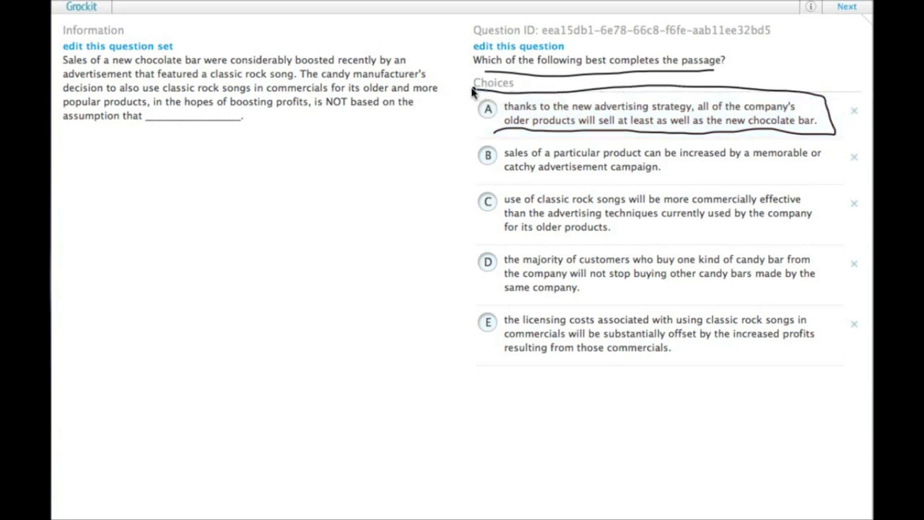
pyautogui.click(487, 109)
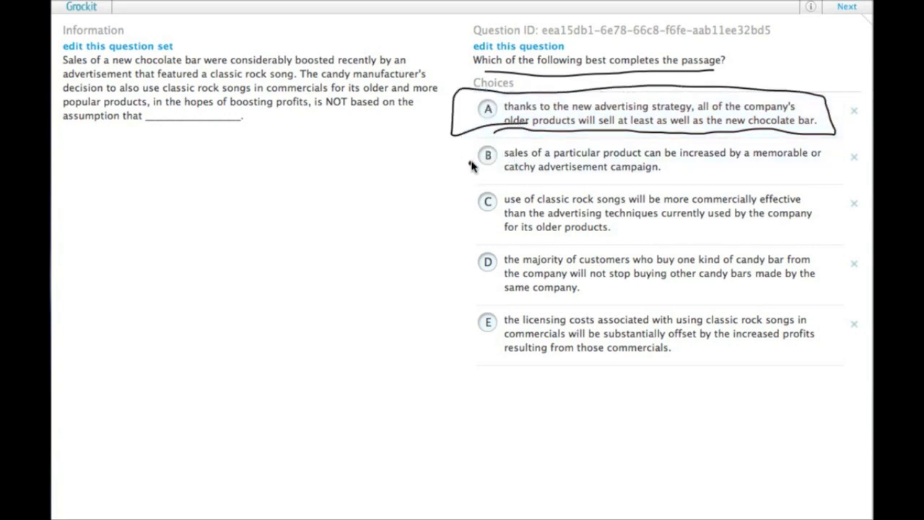
# - Scribble over choice B (memorable campaigns) and choice C (rock songs beating current techniques)
pyautogui.click(503, 160)
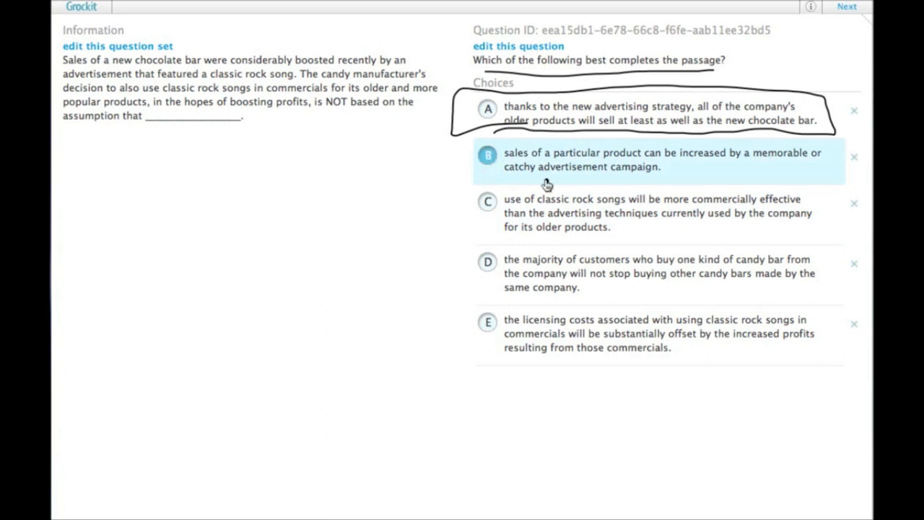
pyautogui.moveTo(505, 153); pyautogui.dragTo(780, 156)
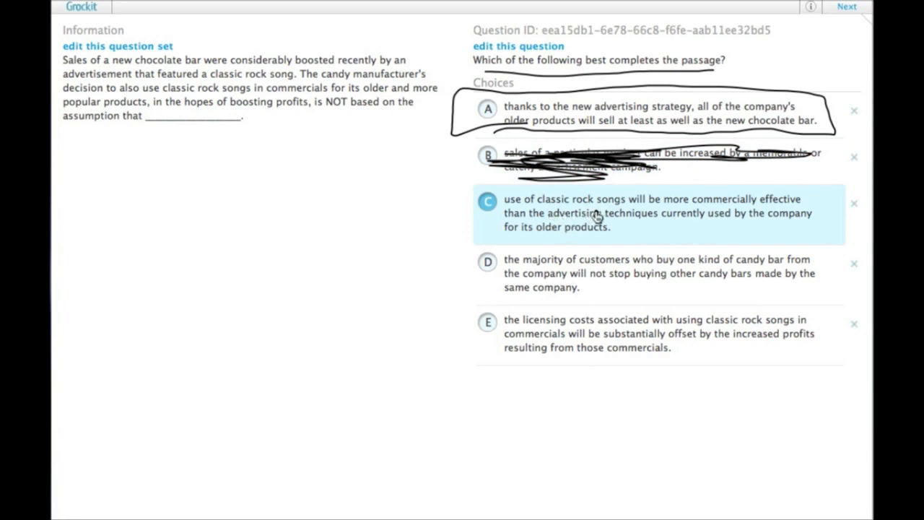
pyautogui.moveTo(496, 229)
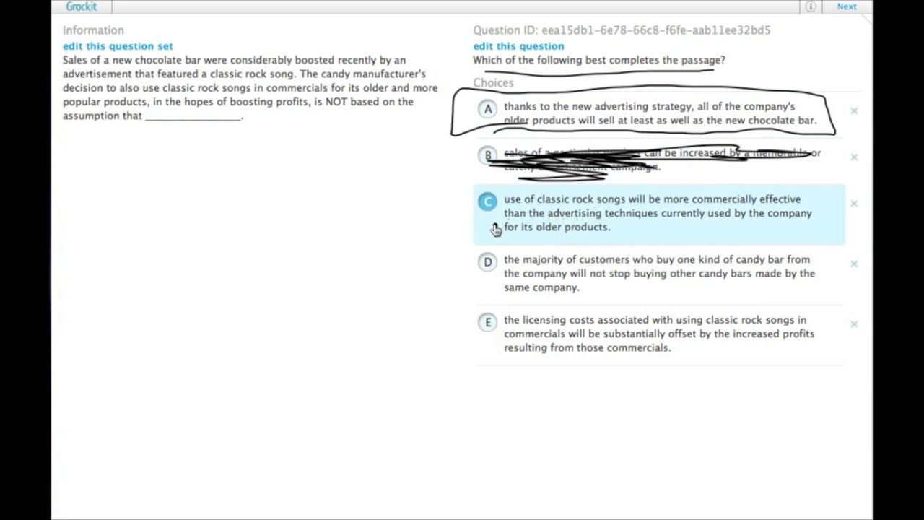
pyautogui.moveTo(511, 253)
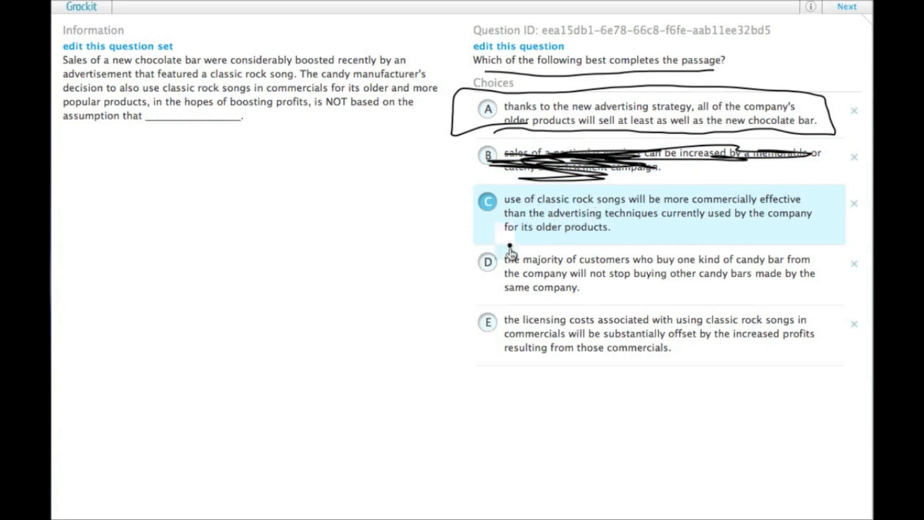
pyautogui.moveTo(546, 233)
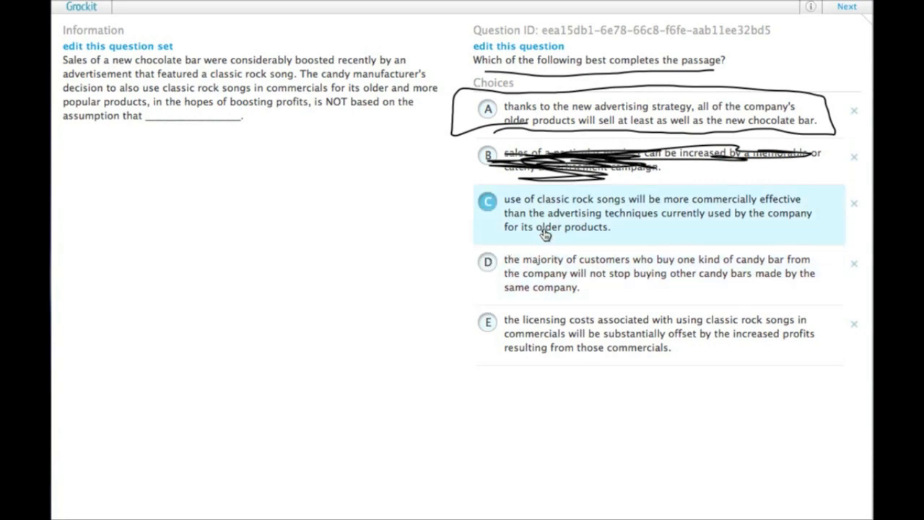
pyautogui.moveTo(505, 202); pyautogui.dragTo(614, 228)
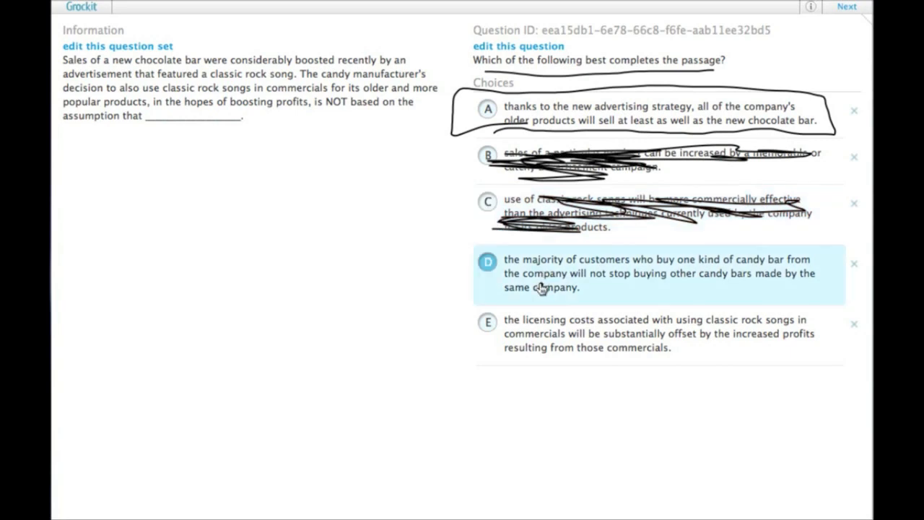
pyautogui.moveTo(552, 278)
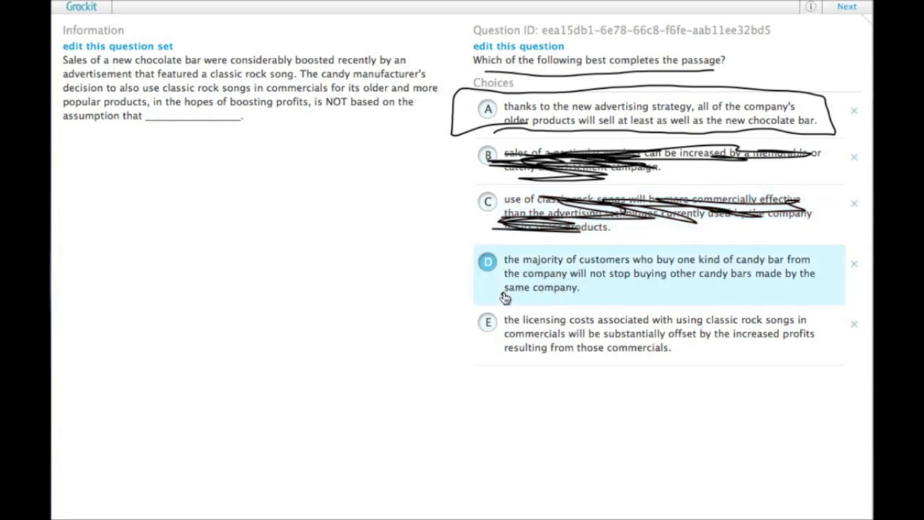
pyautogui.moveTo(507, 303)
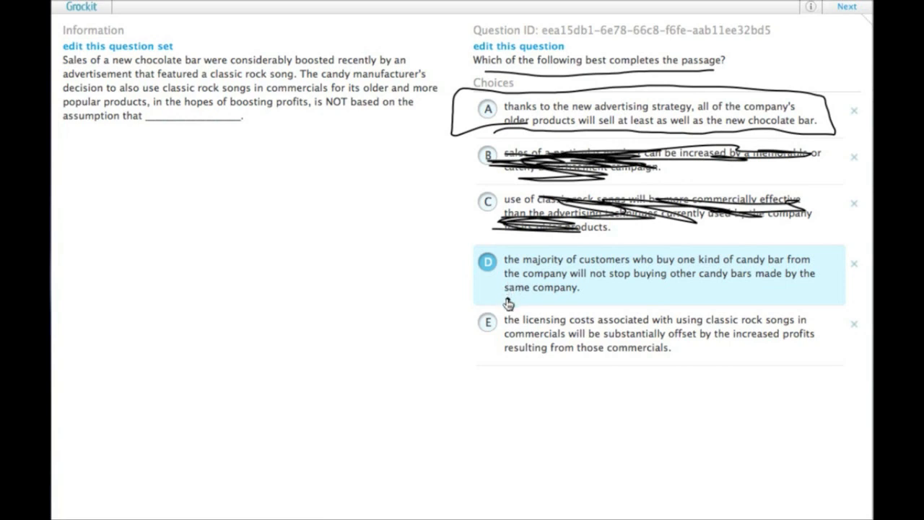
# - Scribble over choice D (customers not abandoning other candy bars) and begin scribbling choice E
pyautogui.moveTo(491, 288); pyautogui.dragTo(549, 287)
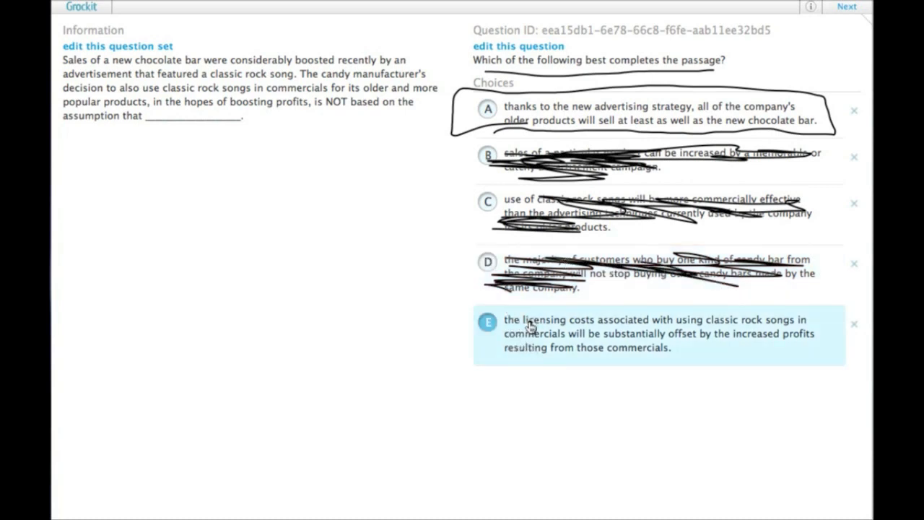
pyautogui.moveTo(504, 352)
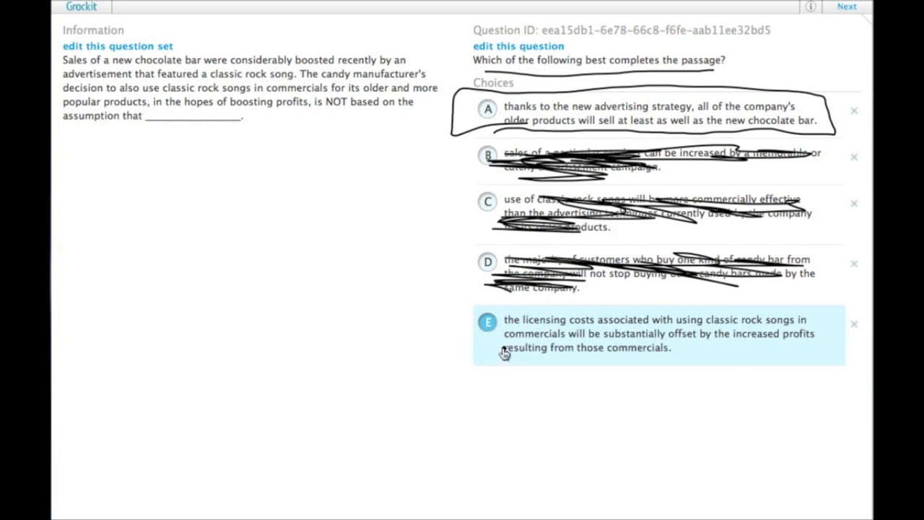
pyautogui.moveTo(497, 340)
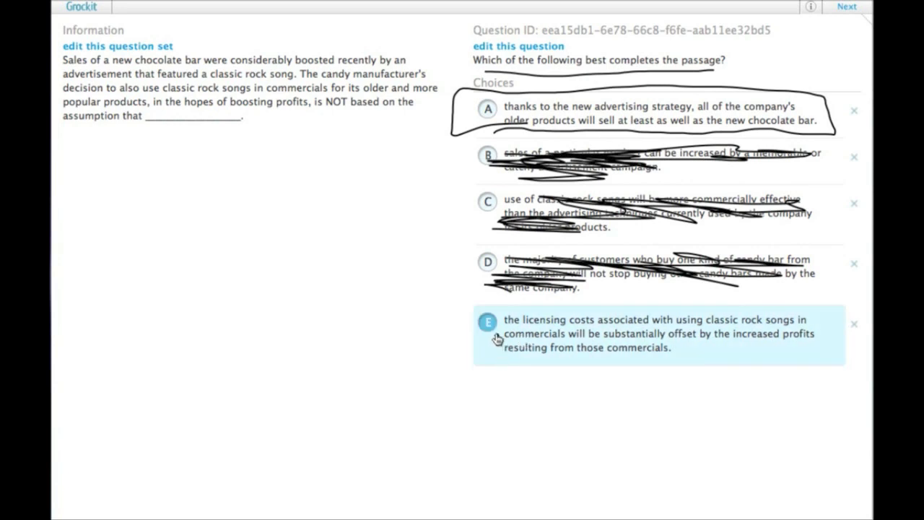
pyautogui.moveTo(522, 359)
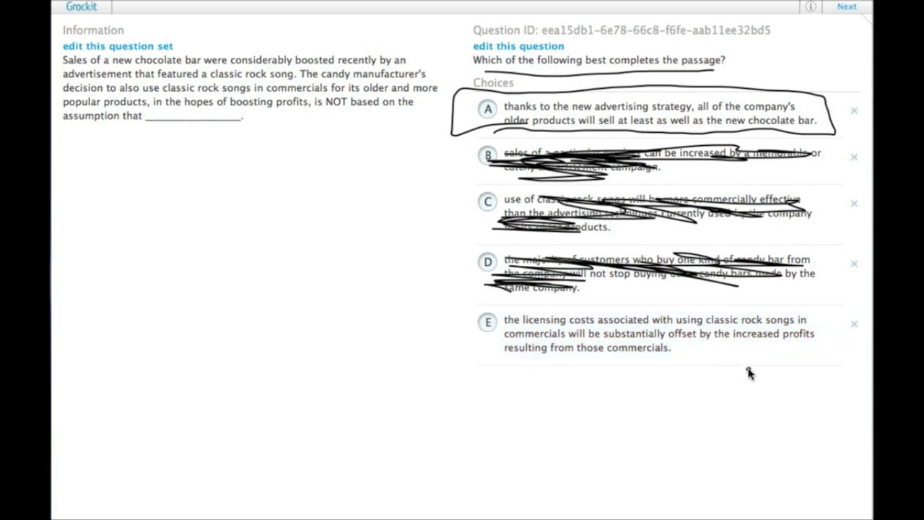
pyautogui.click(487, 320)
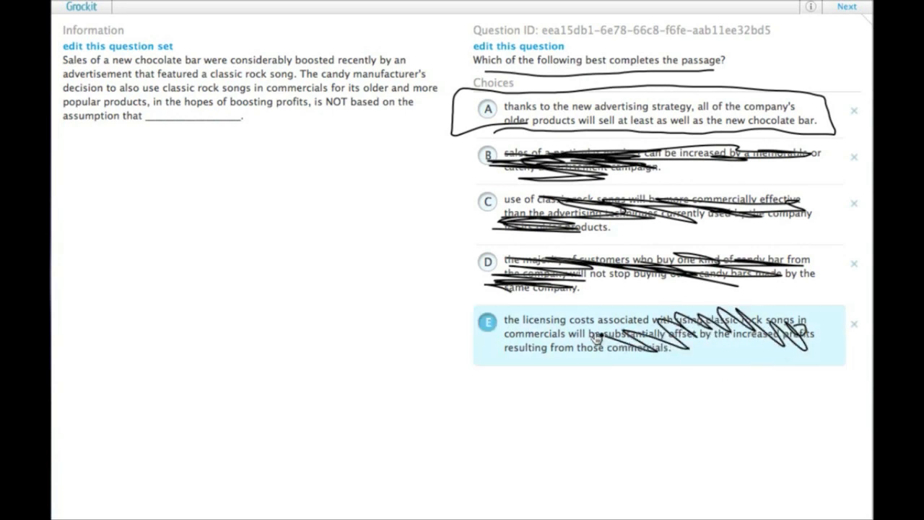